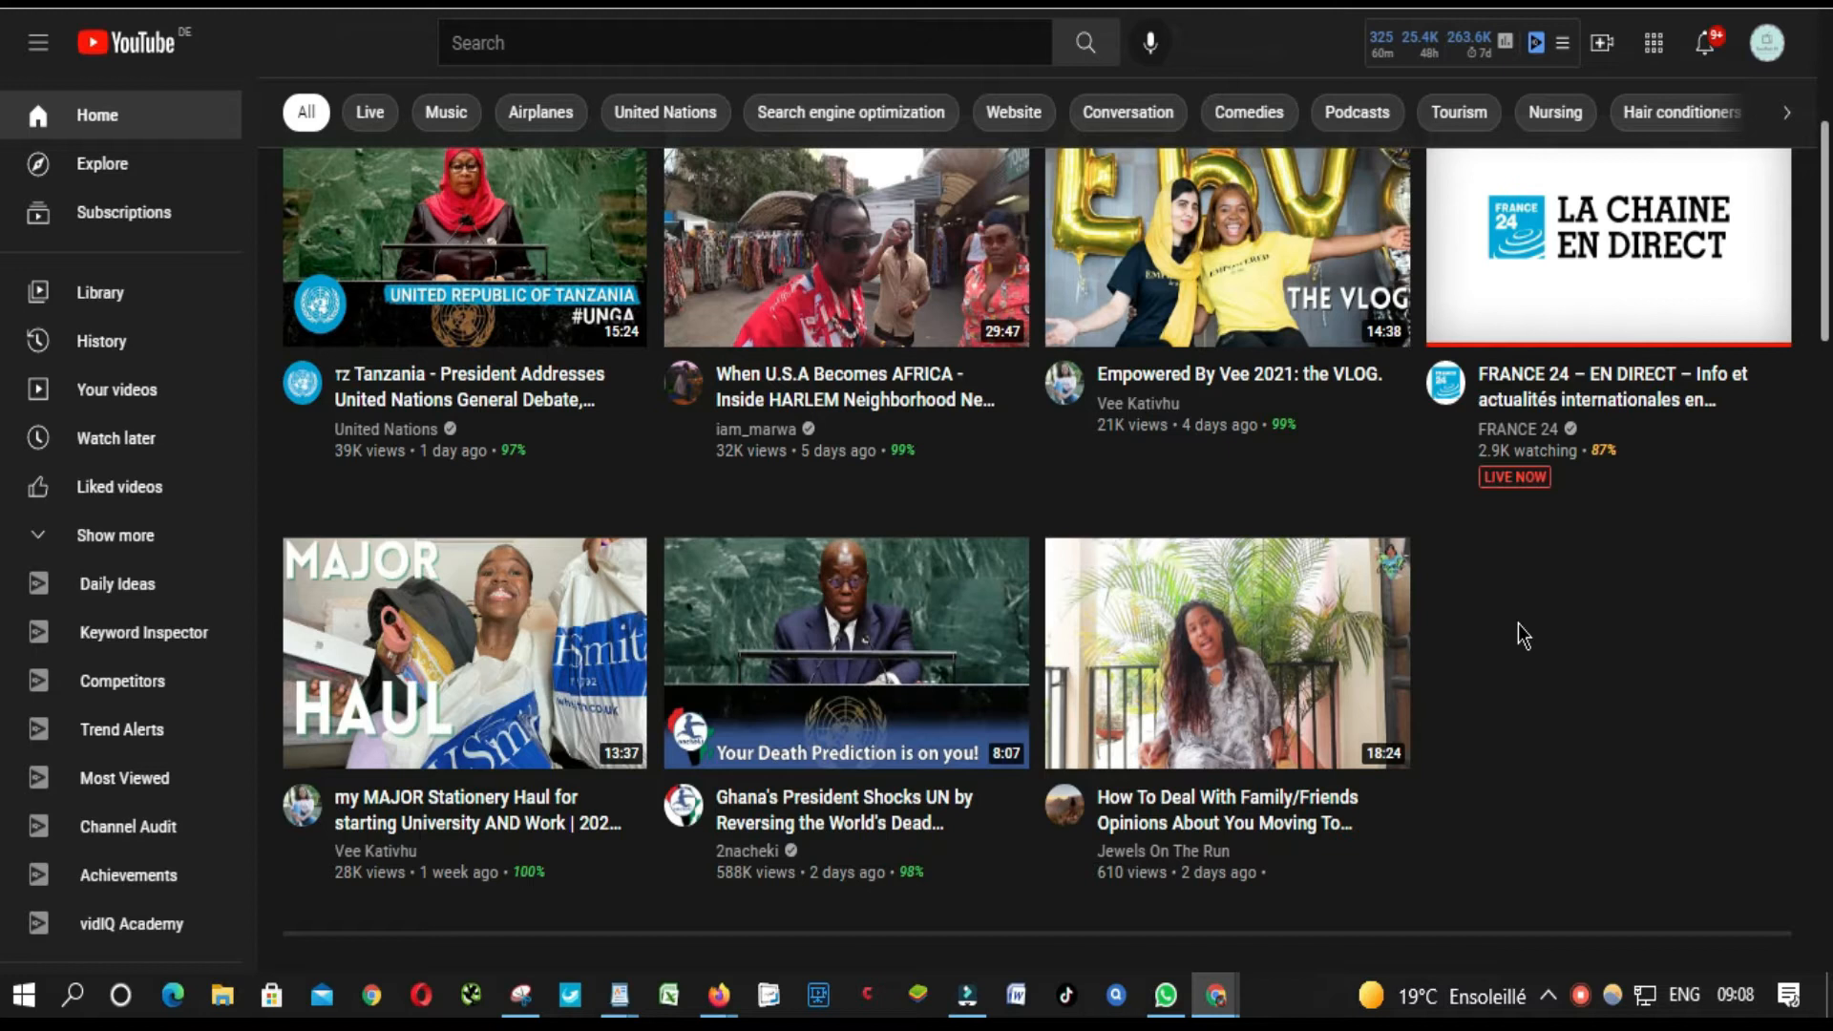
mouse_move(1767, 56)
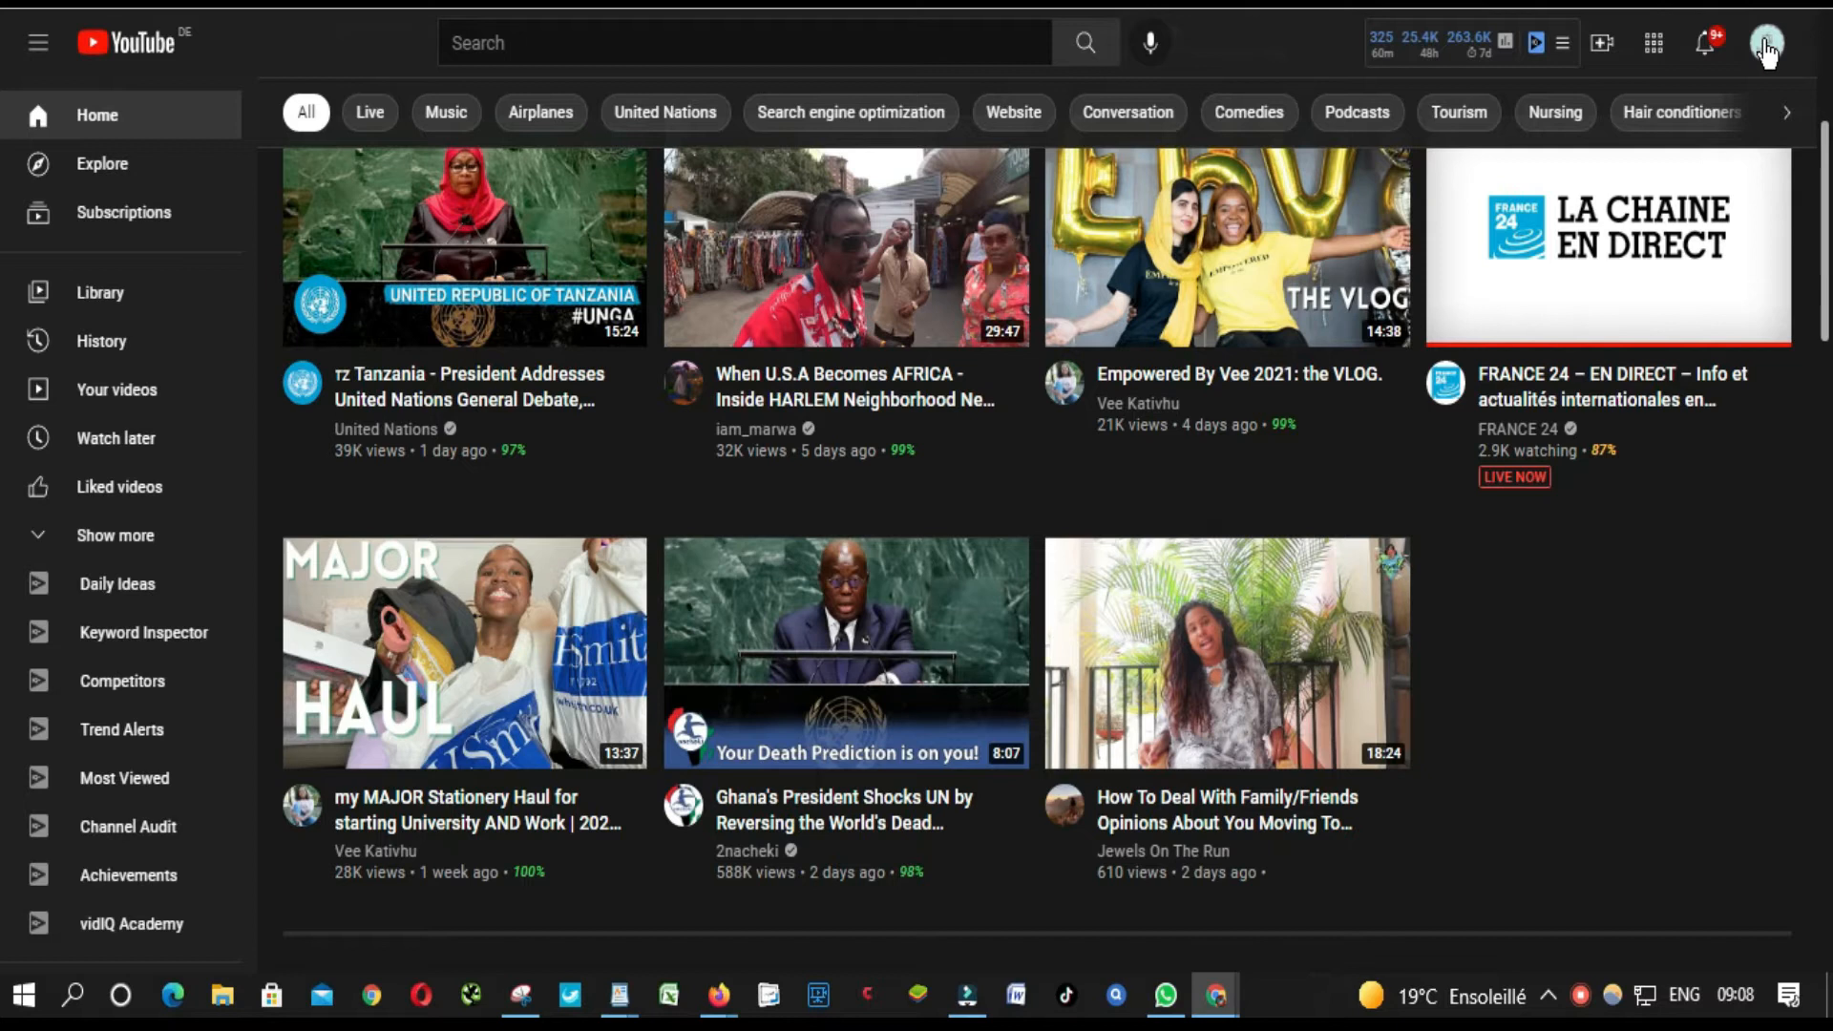
Go to YouTube Studio from the Koolo Hinde TV account menu
click(1768, 44)
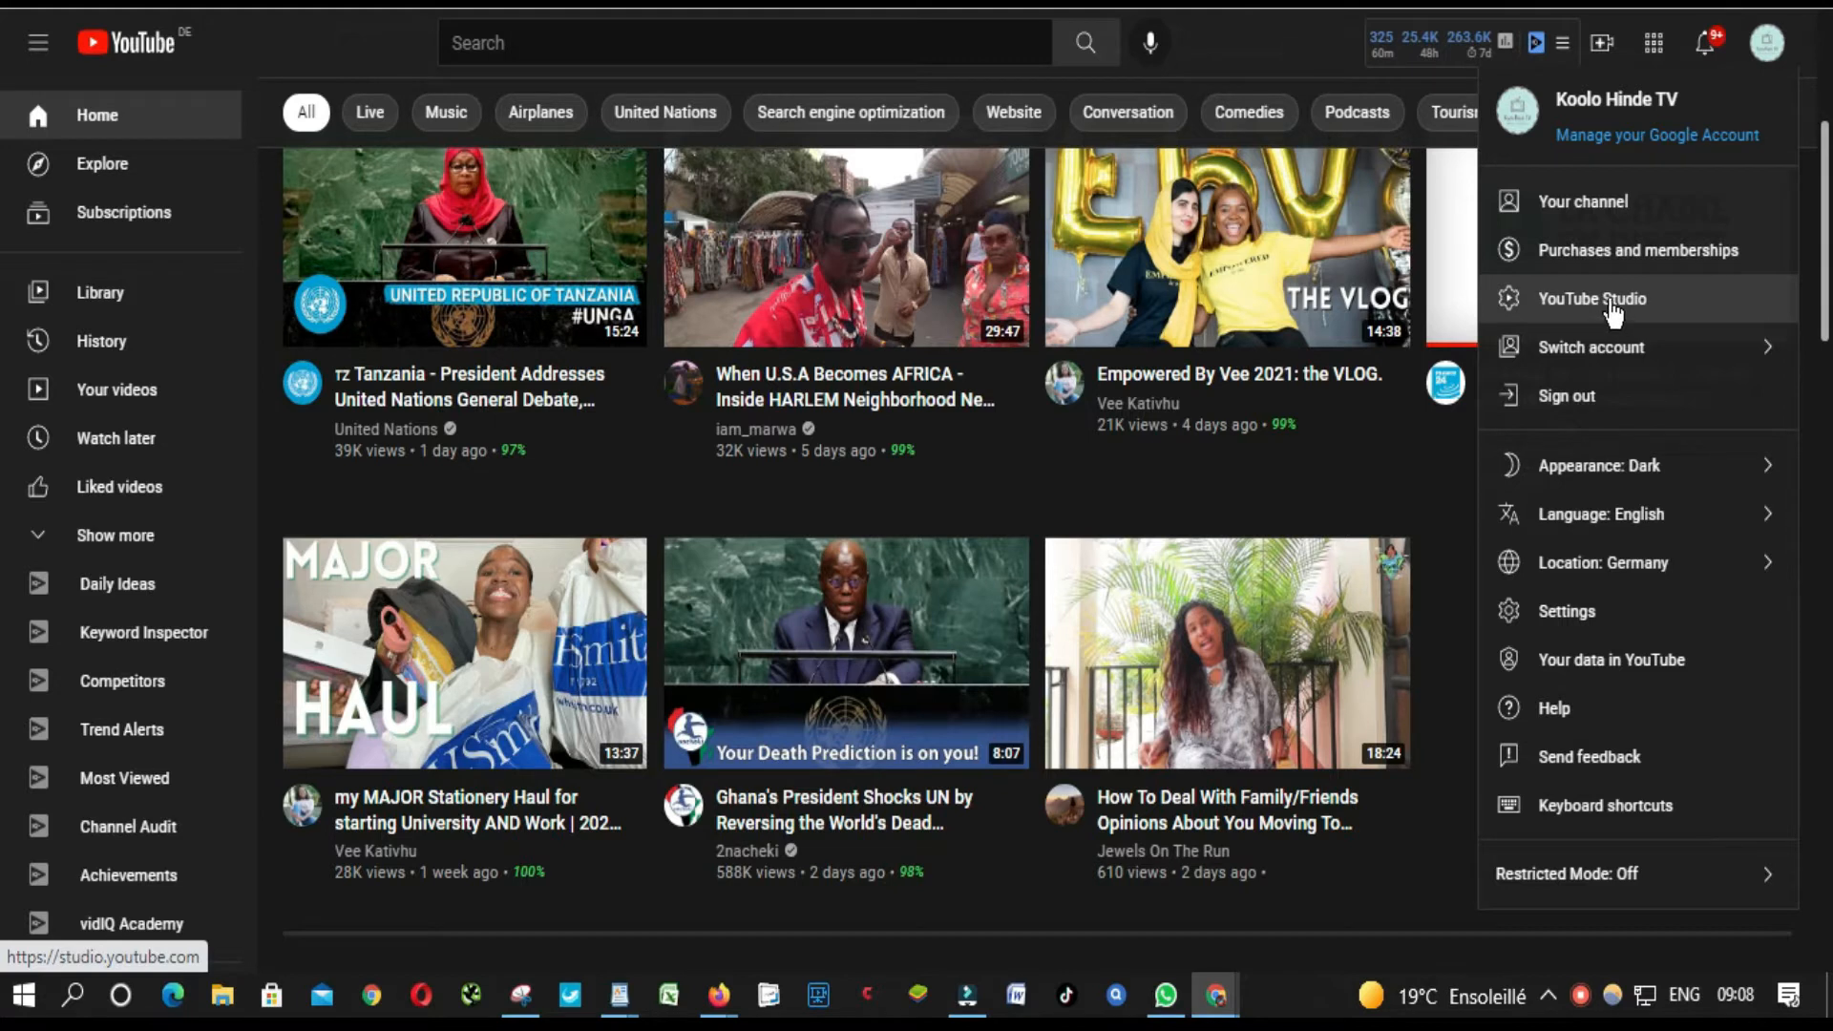
click(1593, 298)
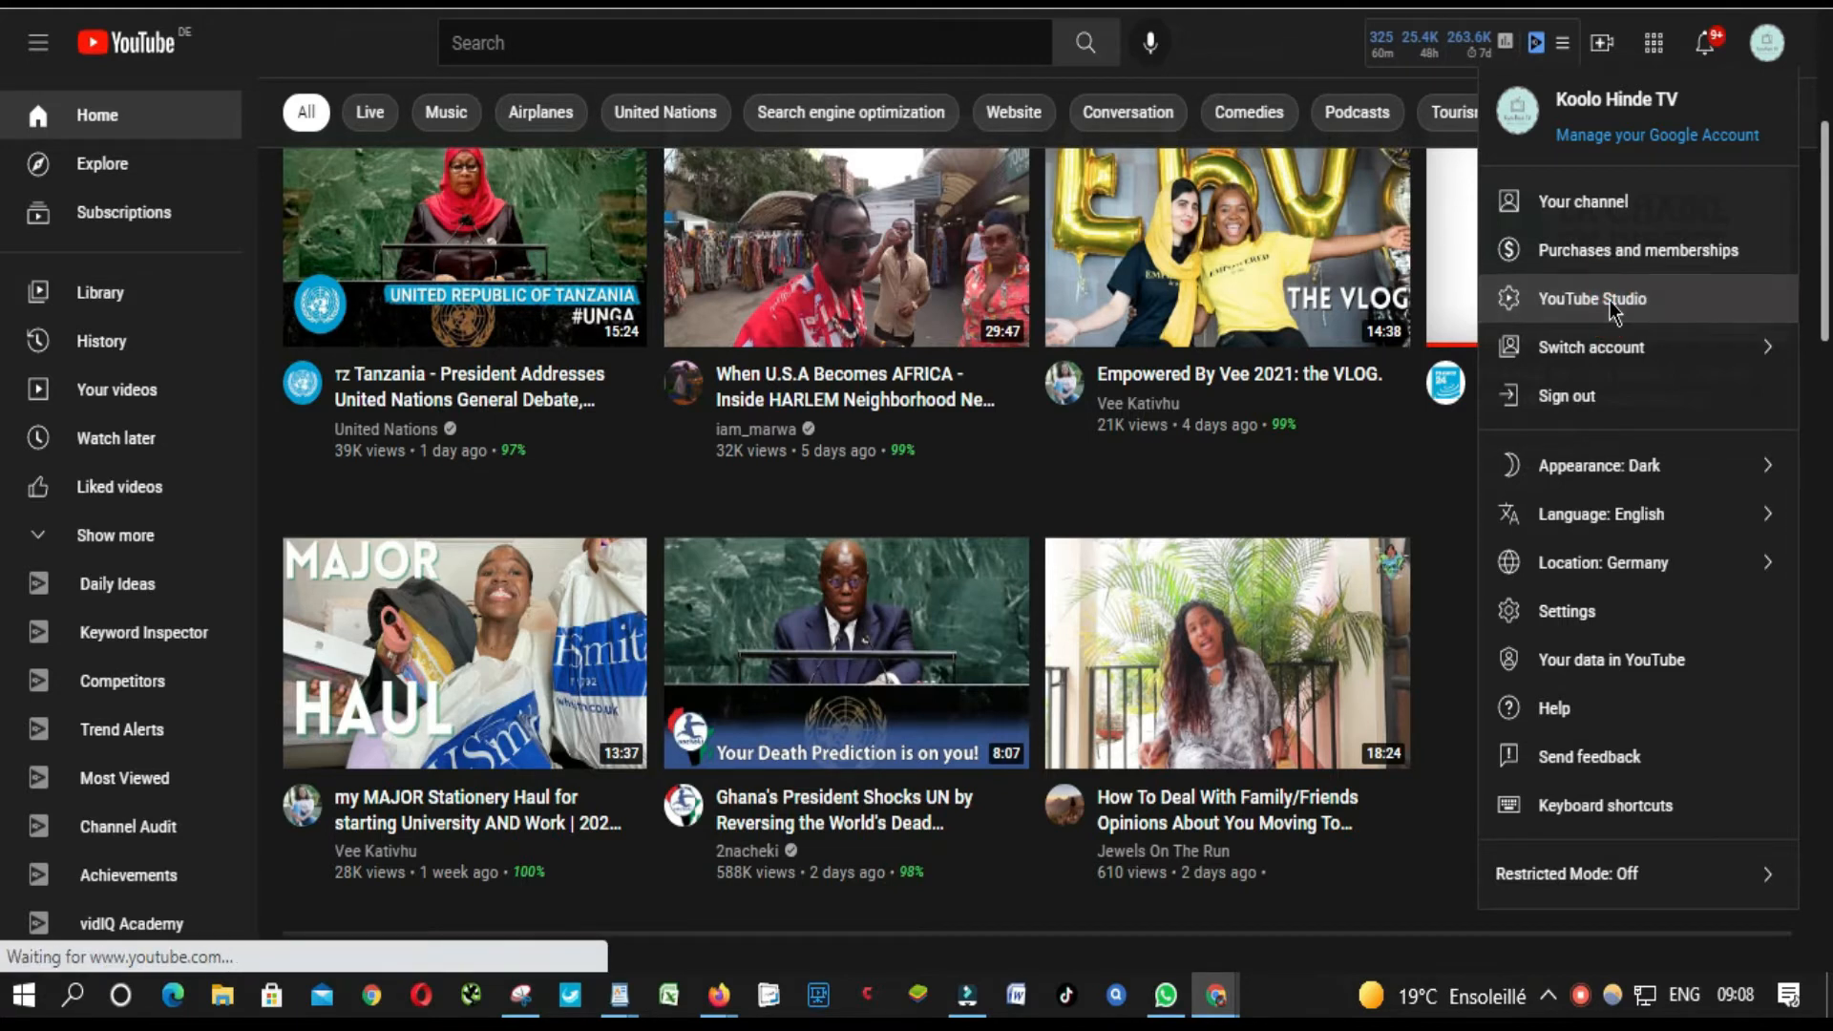
Open Settings from the channel dashboard sidebar
click(1593, 298)
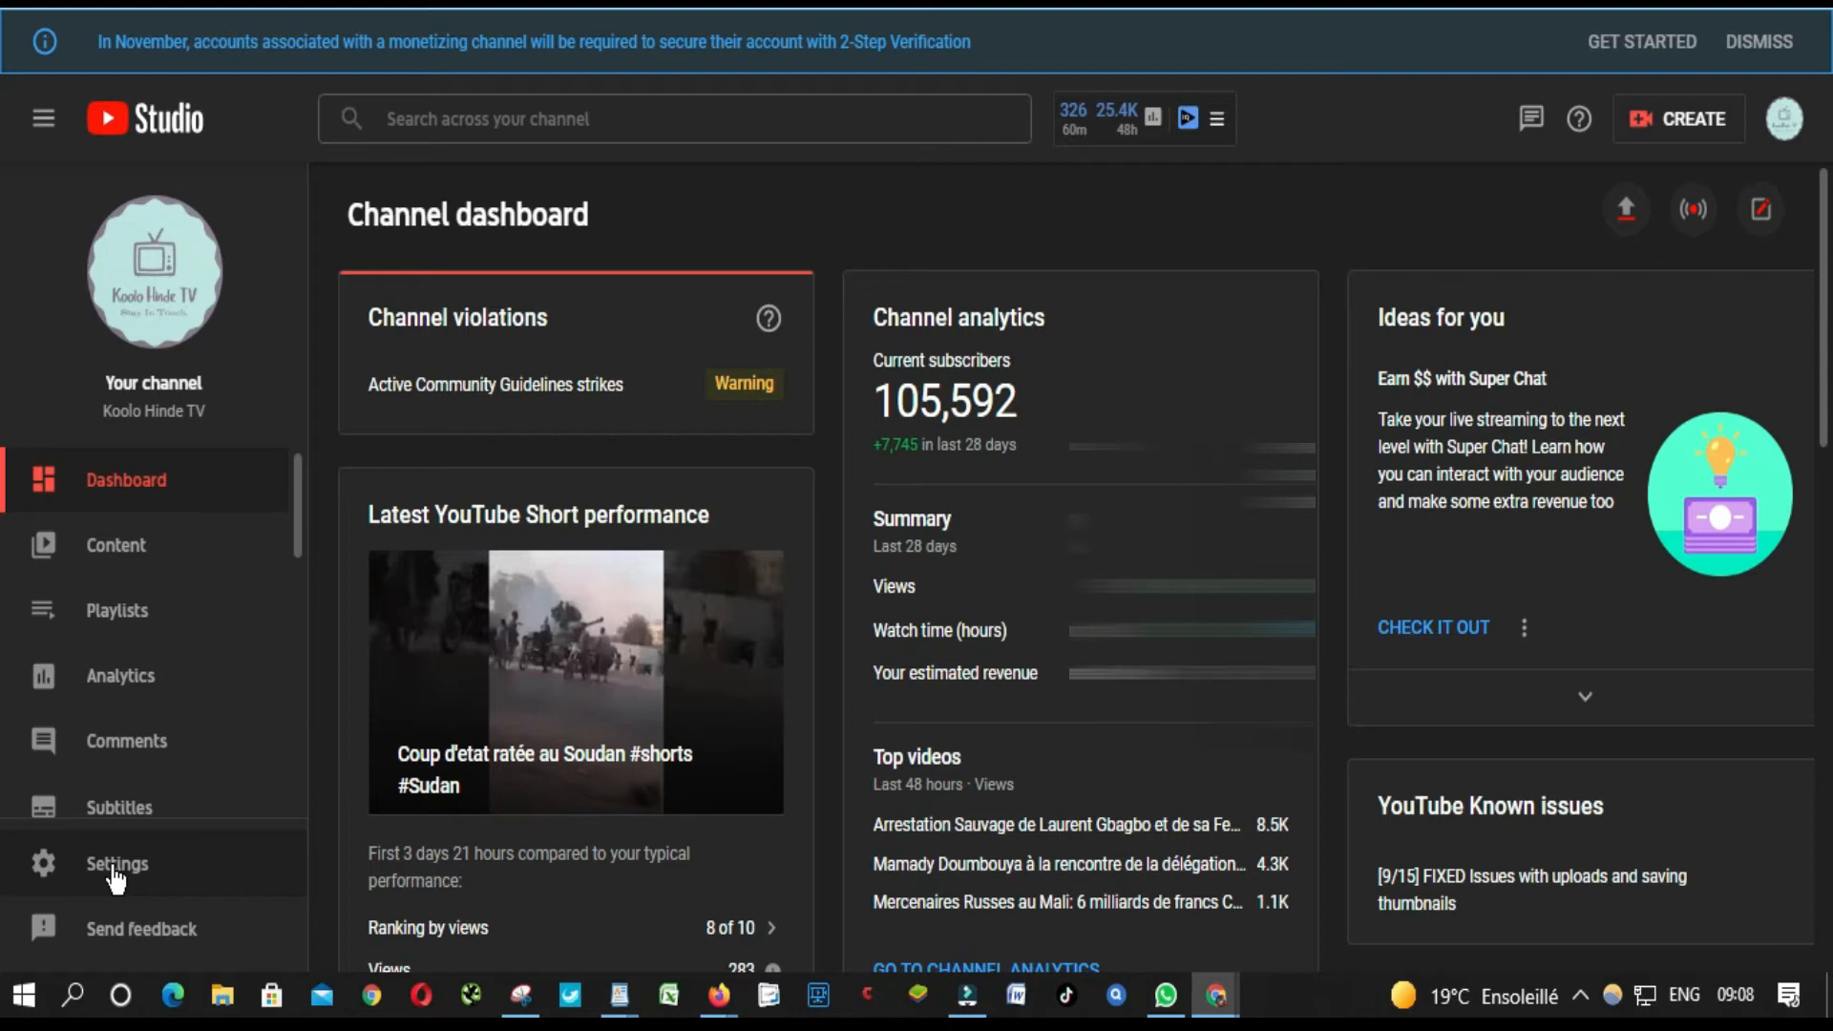
click(116, 863)
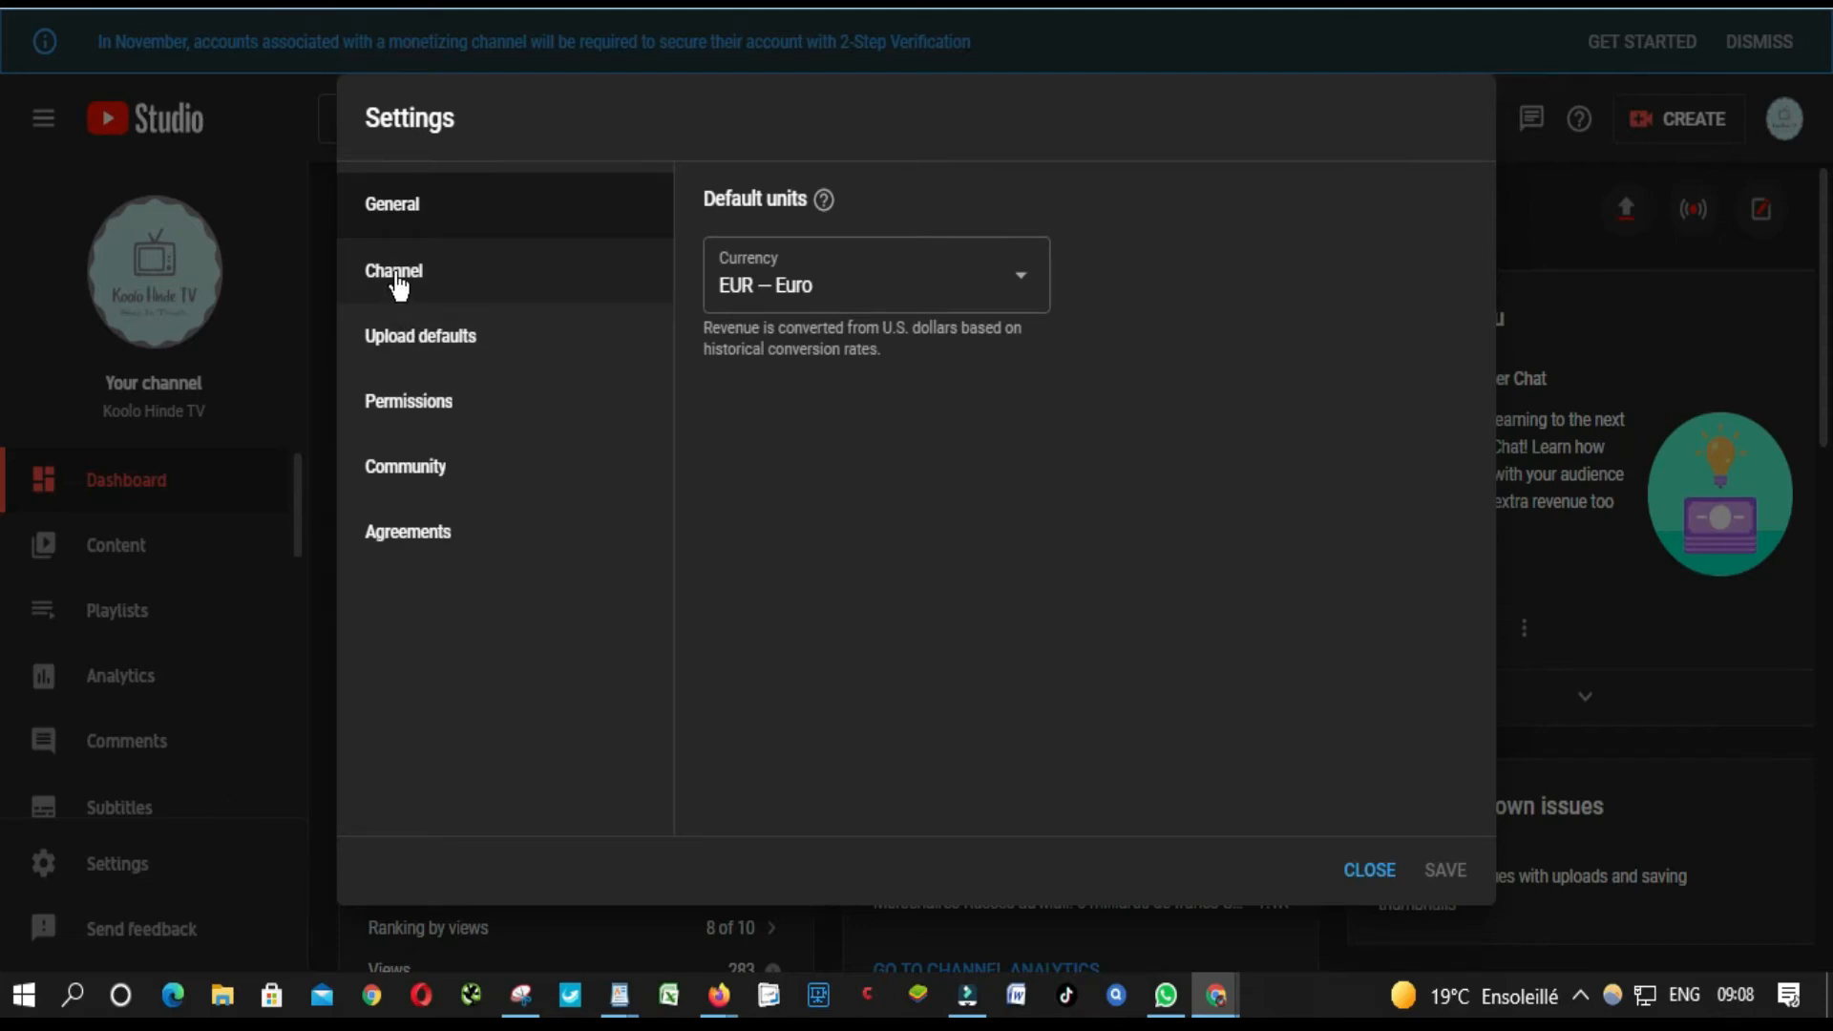
Show the Channel section's Basic info with country Senegal and empty keywords
click(393, 269)
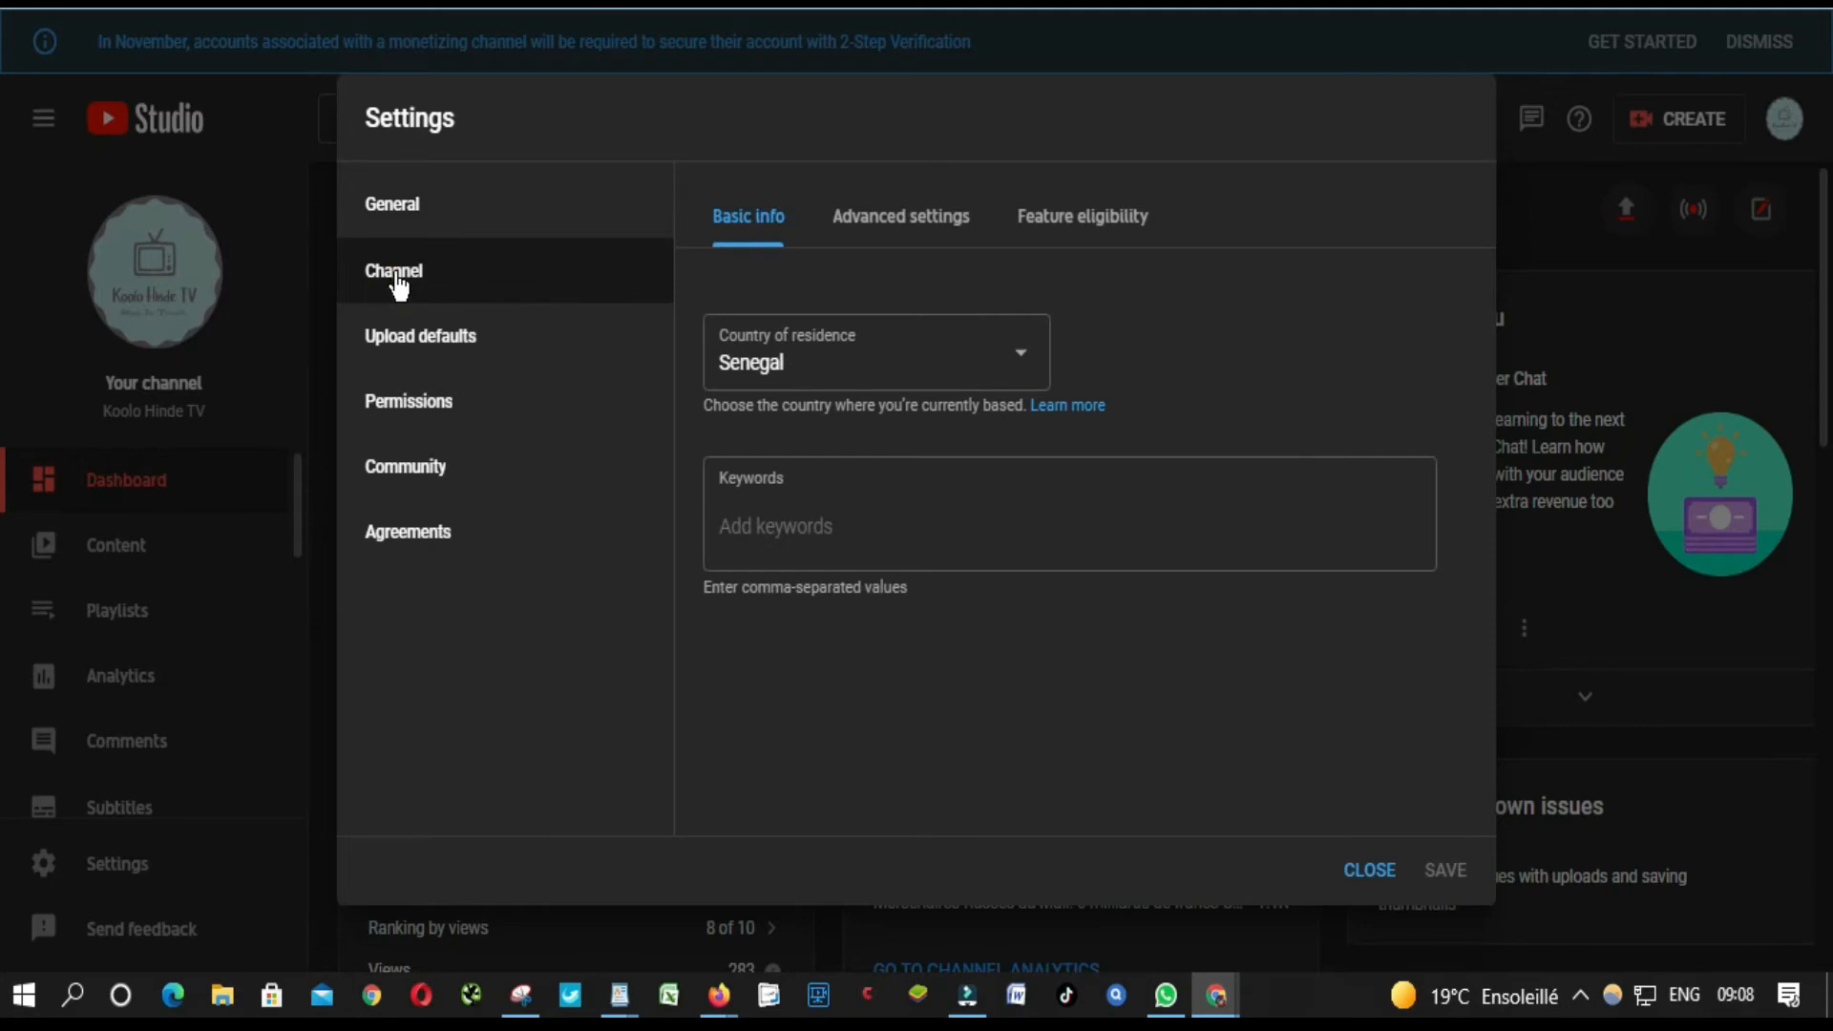
mouse_move(749, 216)
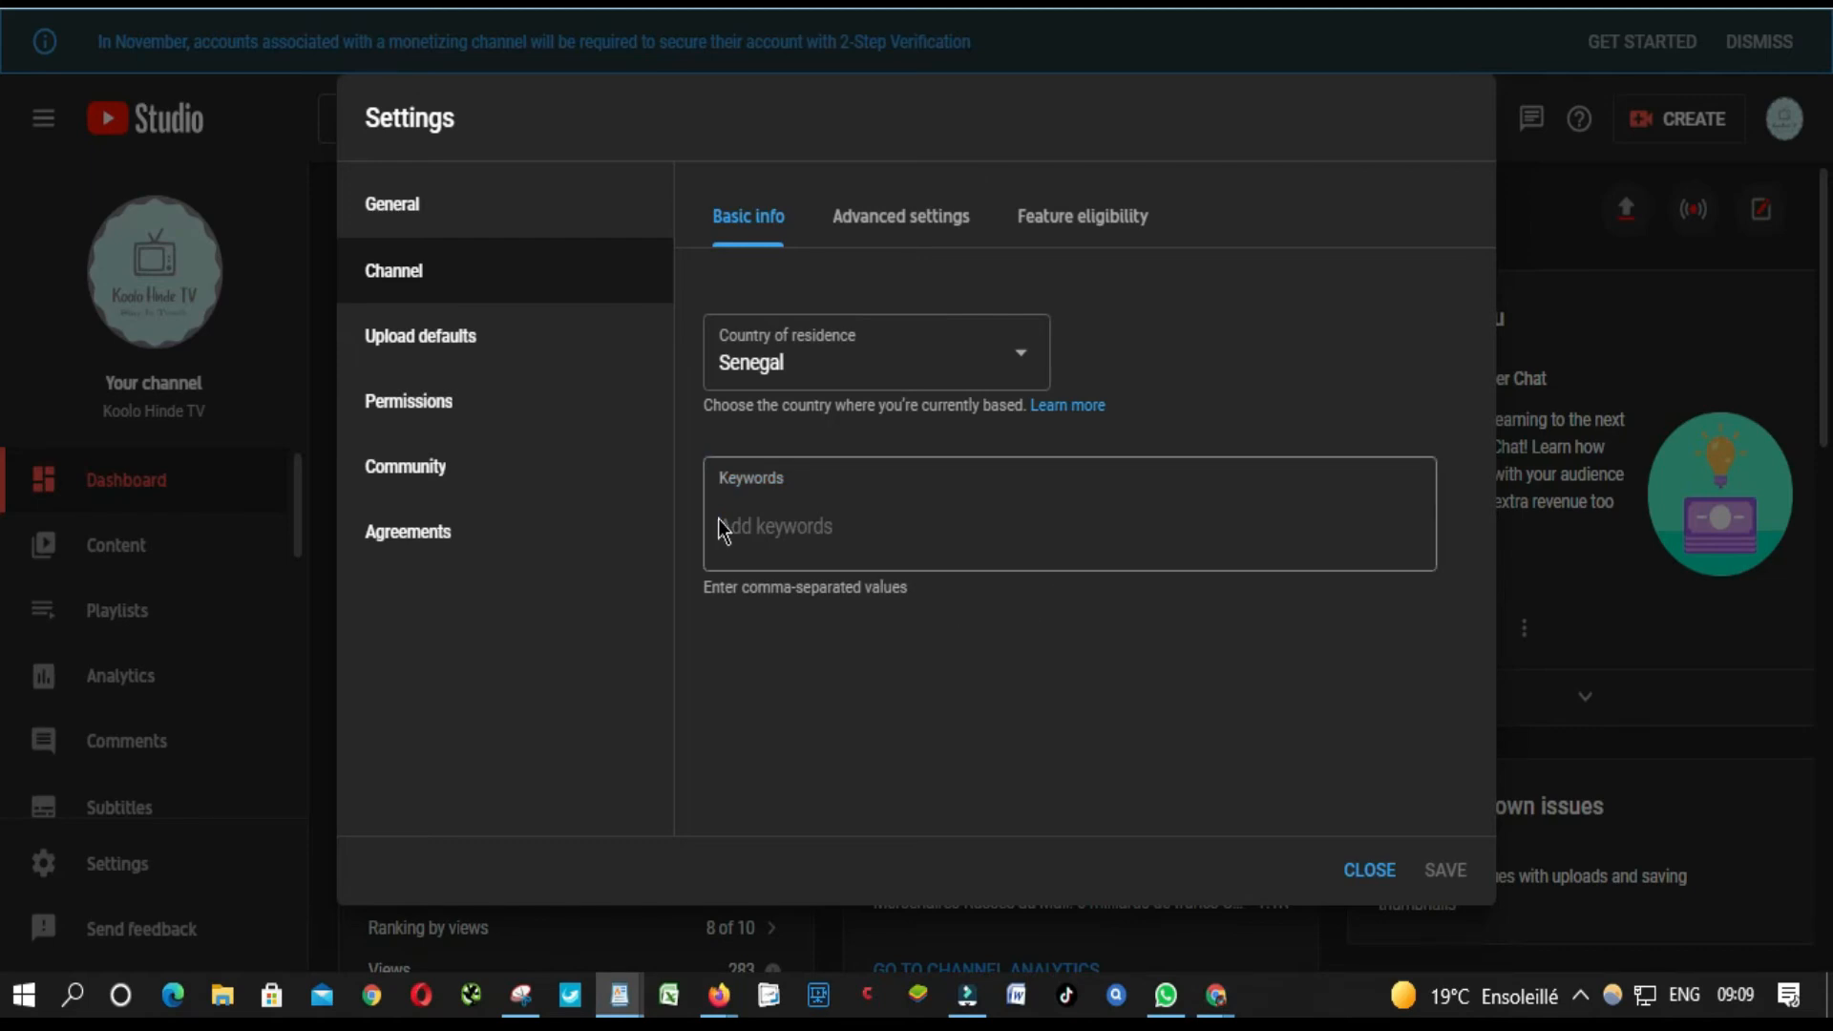
Paste keywords like actualité africaine, koolo hinde tv, senegal news and save
right_click(776, 527)
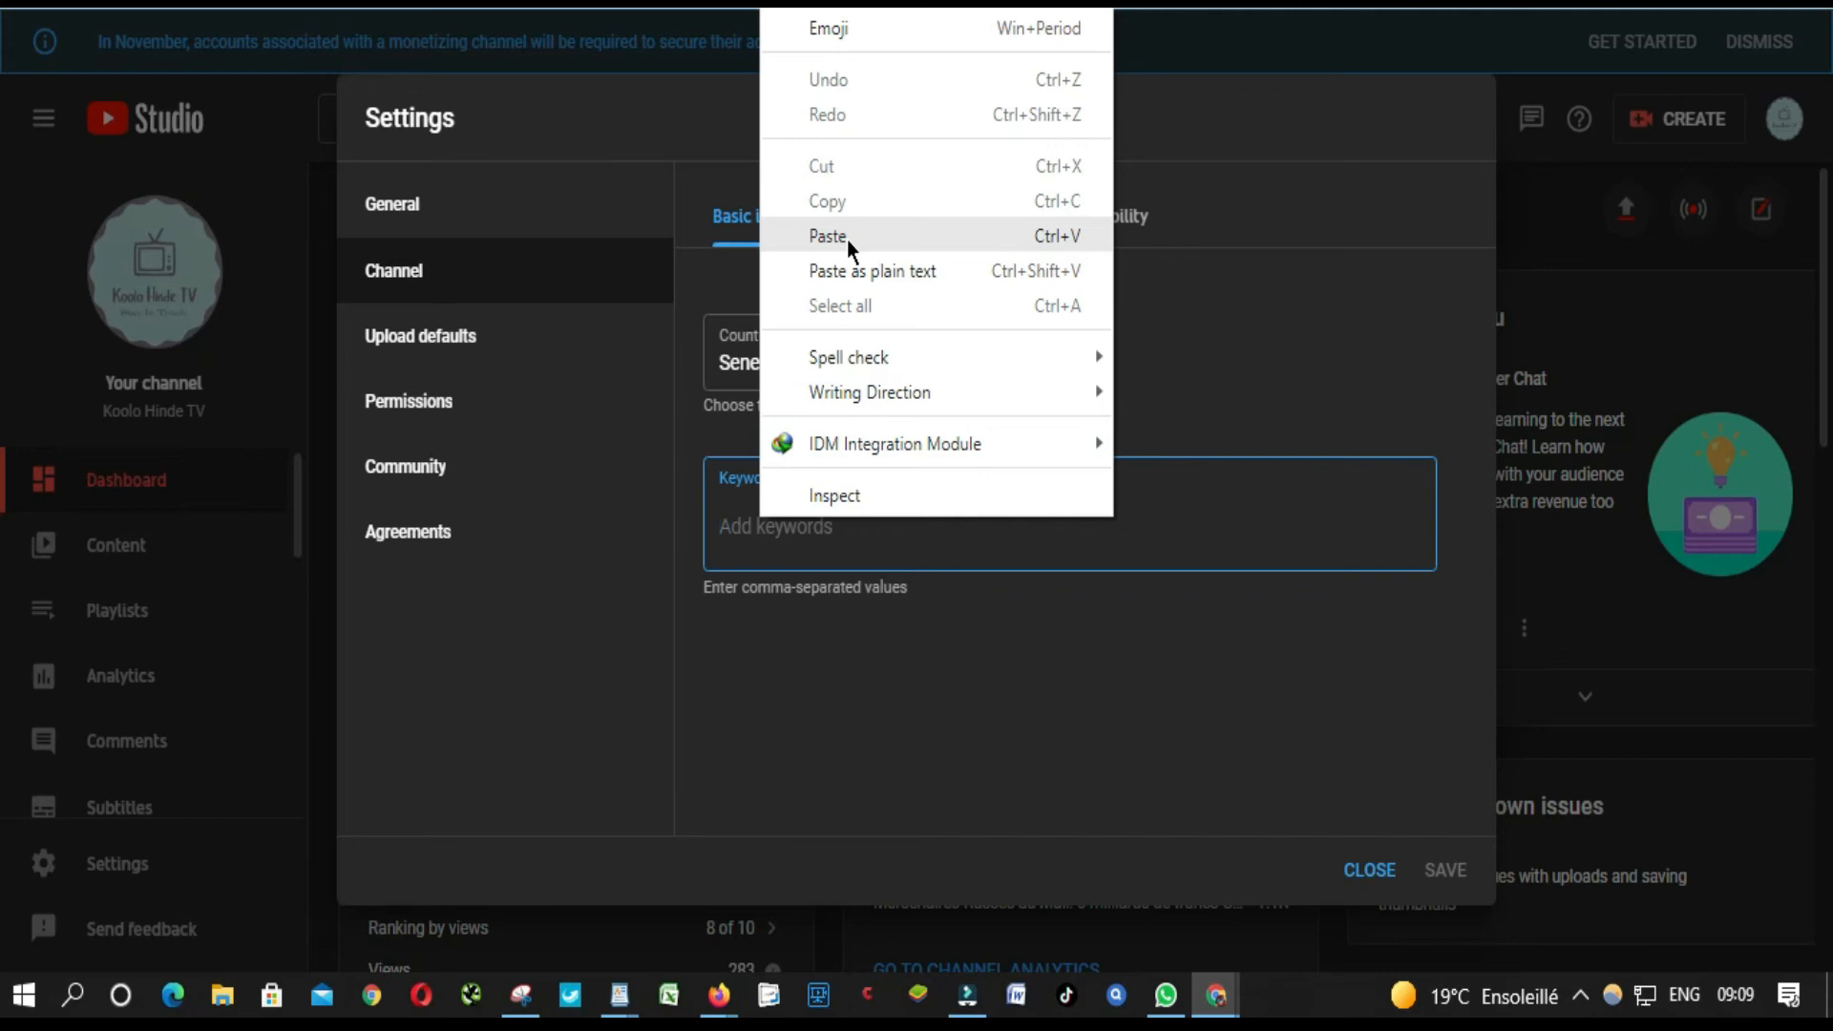
click(827, 237)
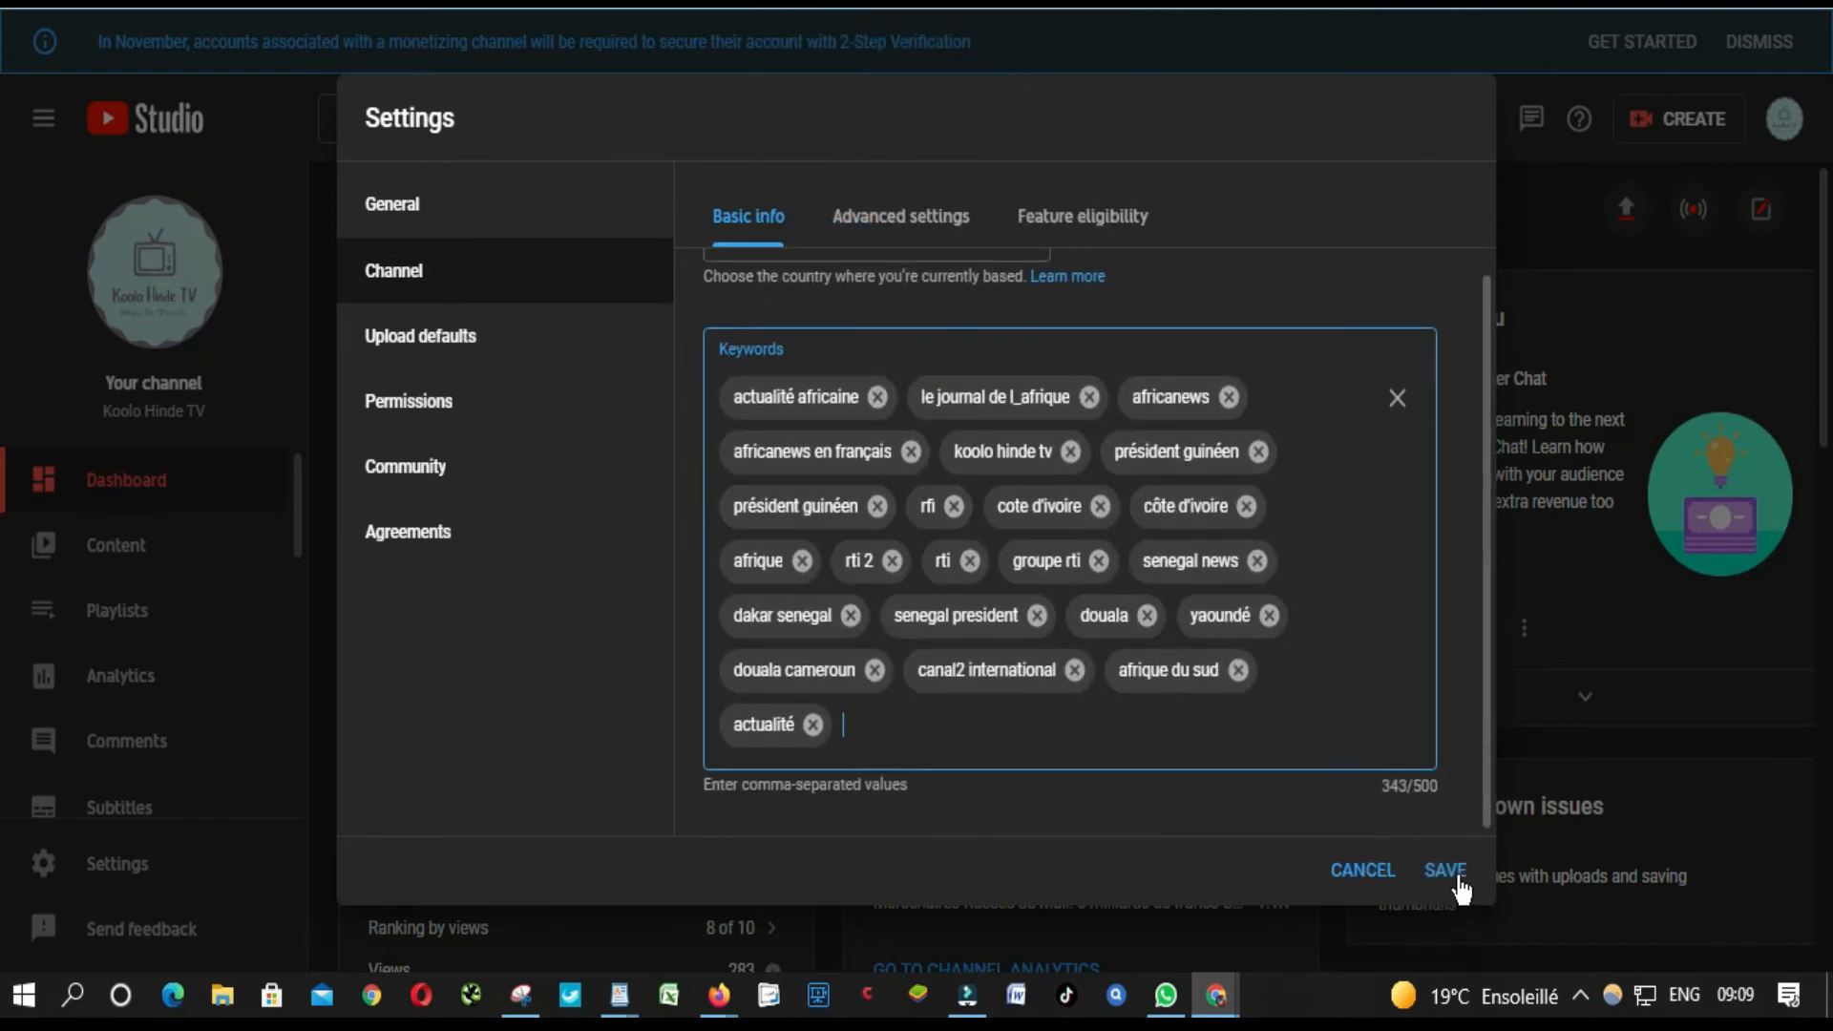
click(1443, 871)
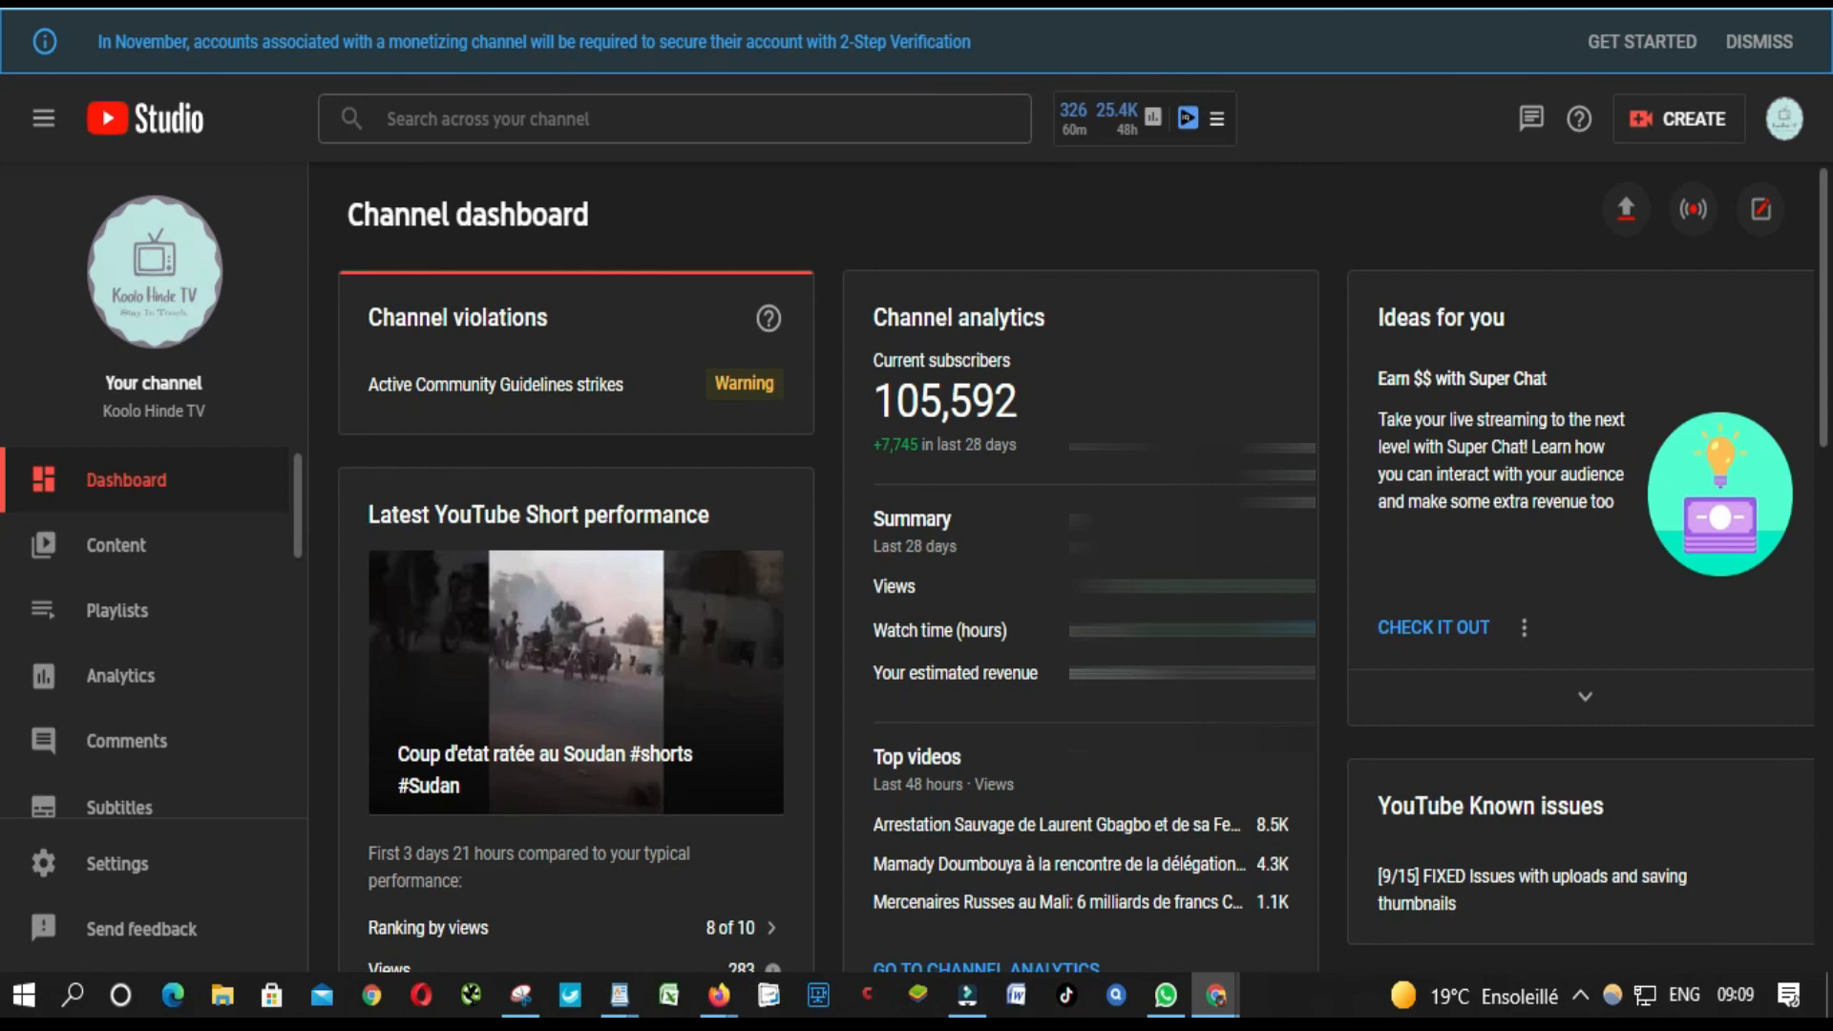
mouse_move(665, 415)
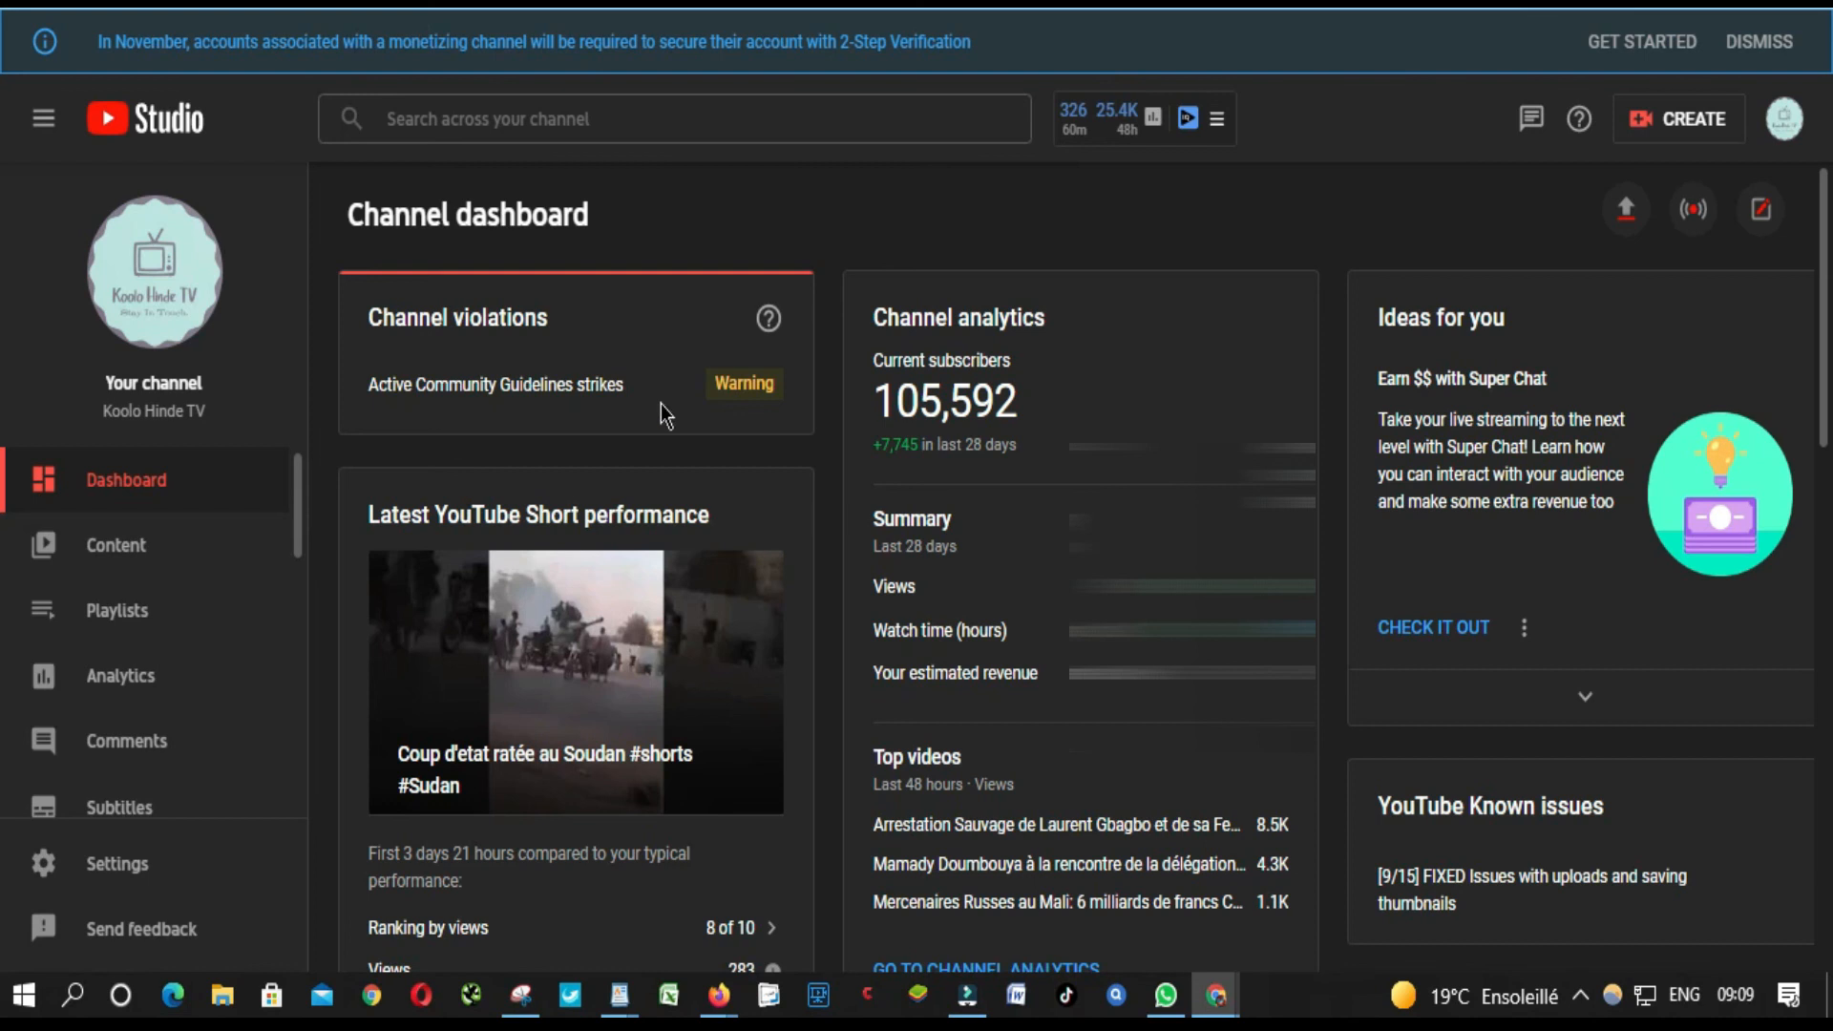